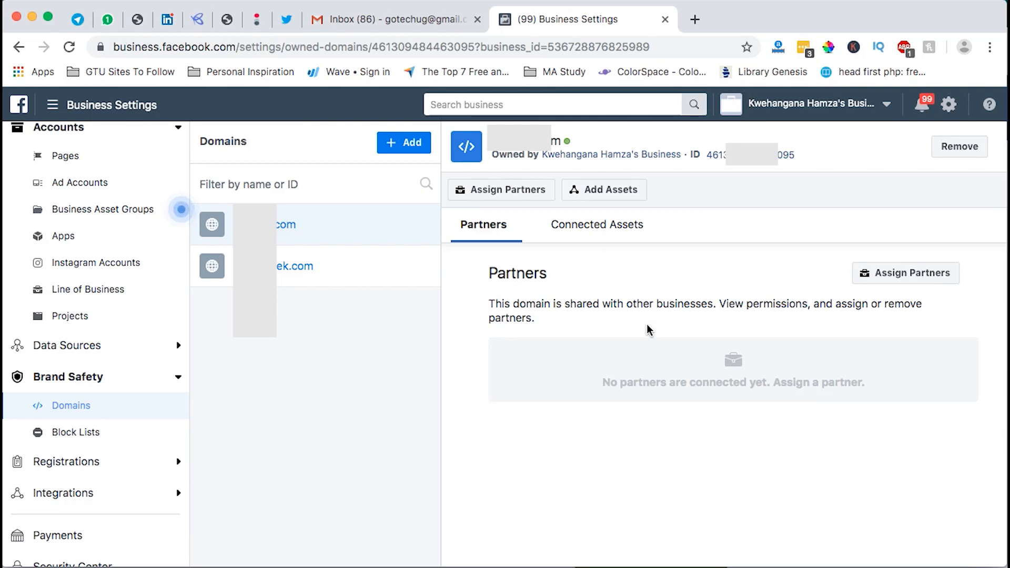
pyautogui.moveTo(64, 159)
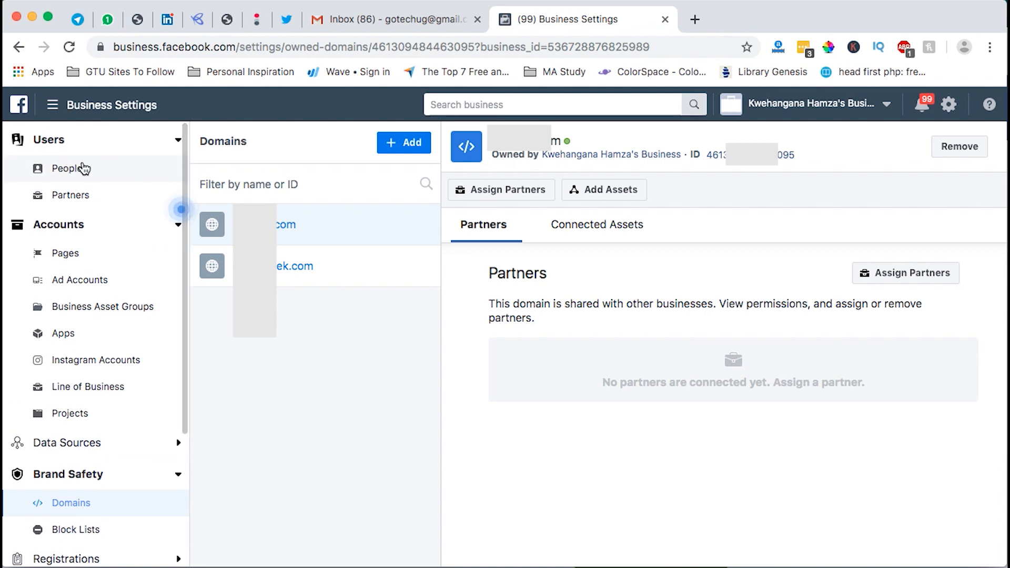
pyautogui.moveTo(201, 348)
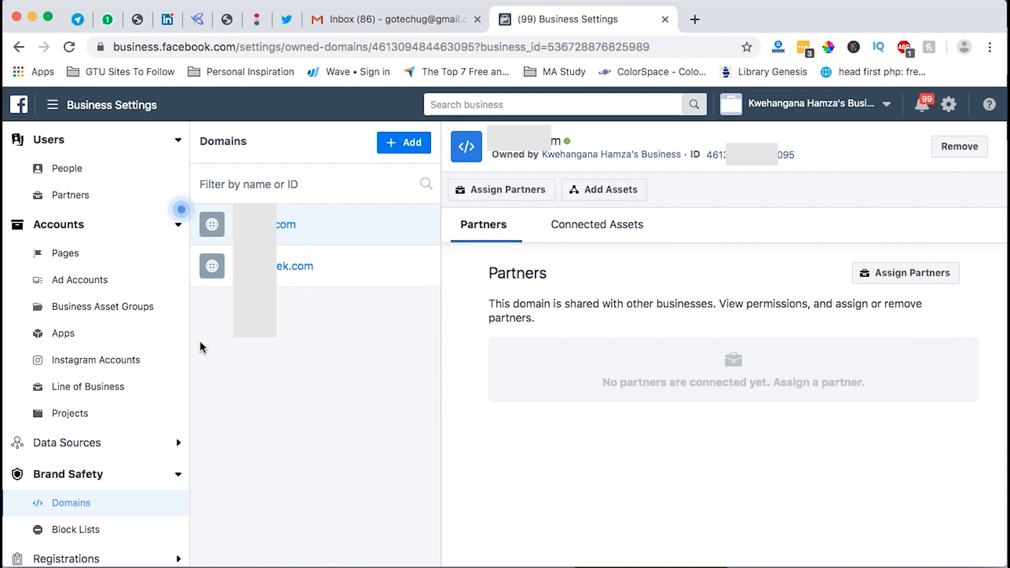
pyautogui.moveTo(327, 248)
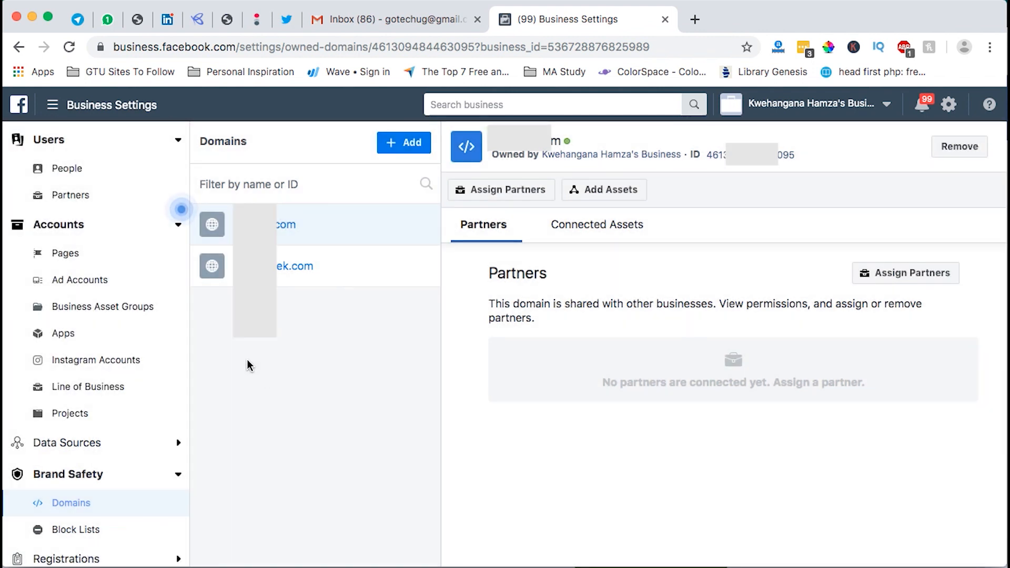
pyautogui.moveTo(694, 20)
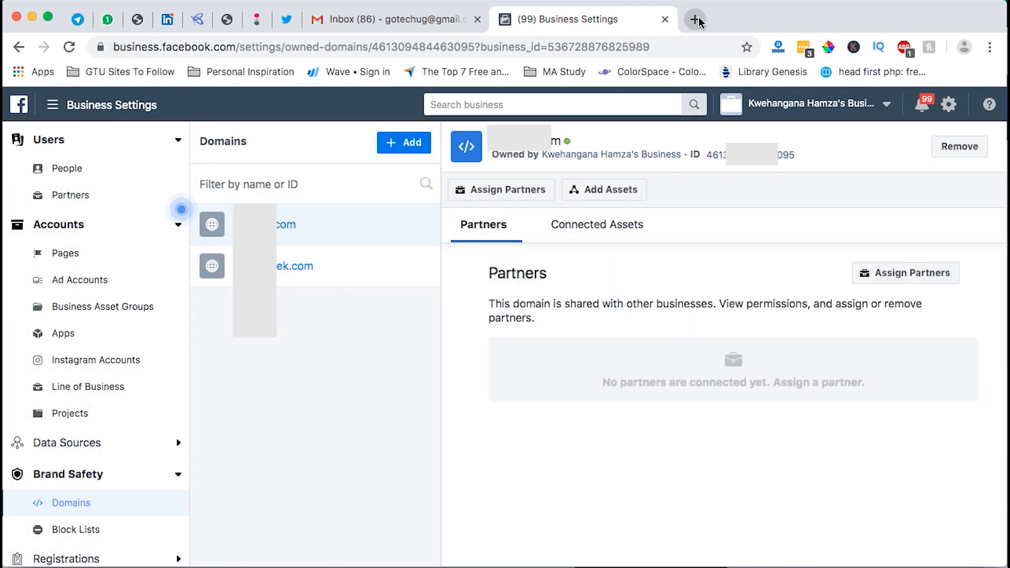
# - Go to Business Settings > Brand Safety > Domains in a new browser tab
pyautogui.click(695, 20)
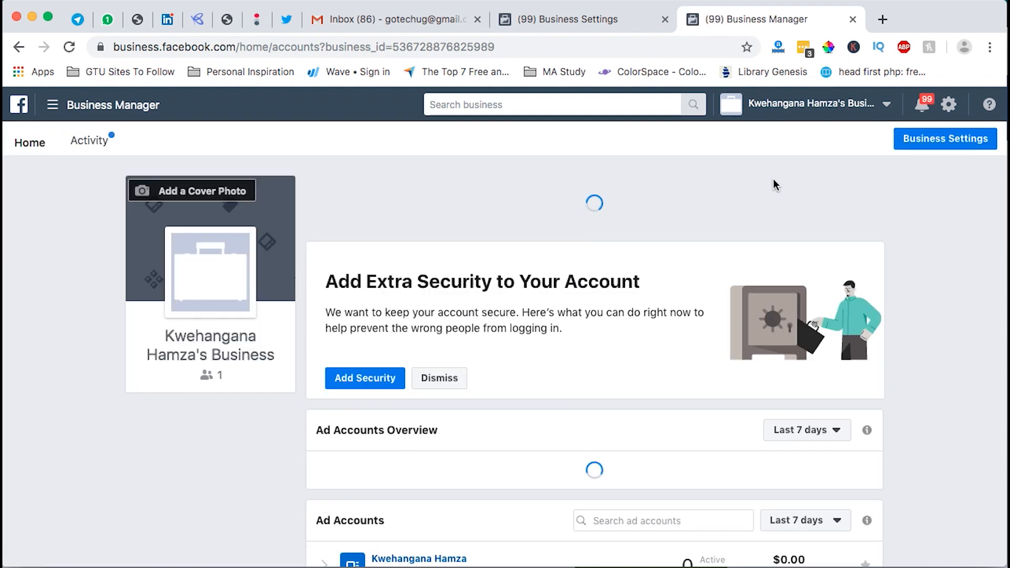
pyautogui.click(944, 139)
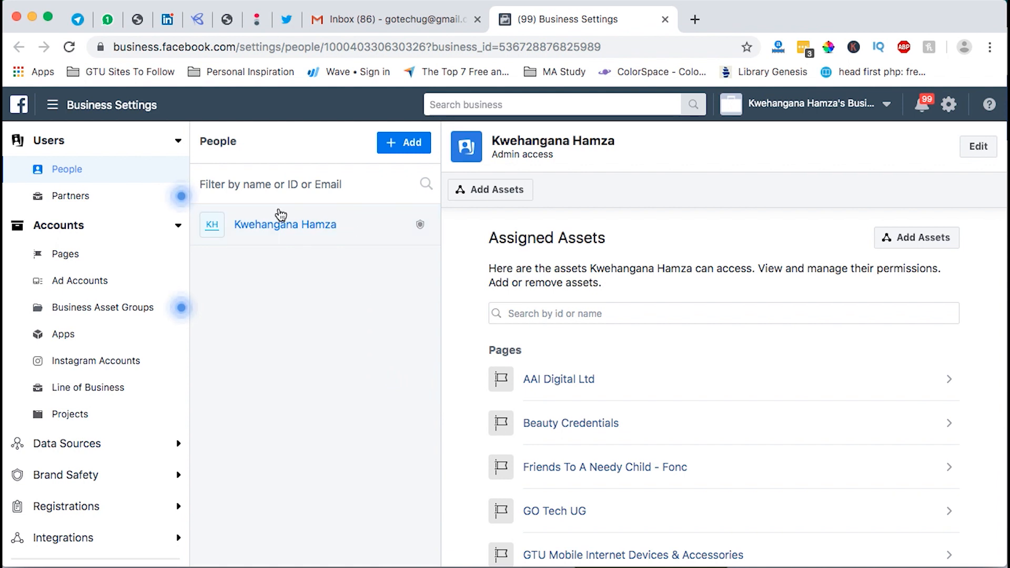
pyautogui.moveTo(296, 393)
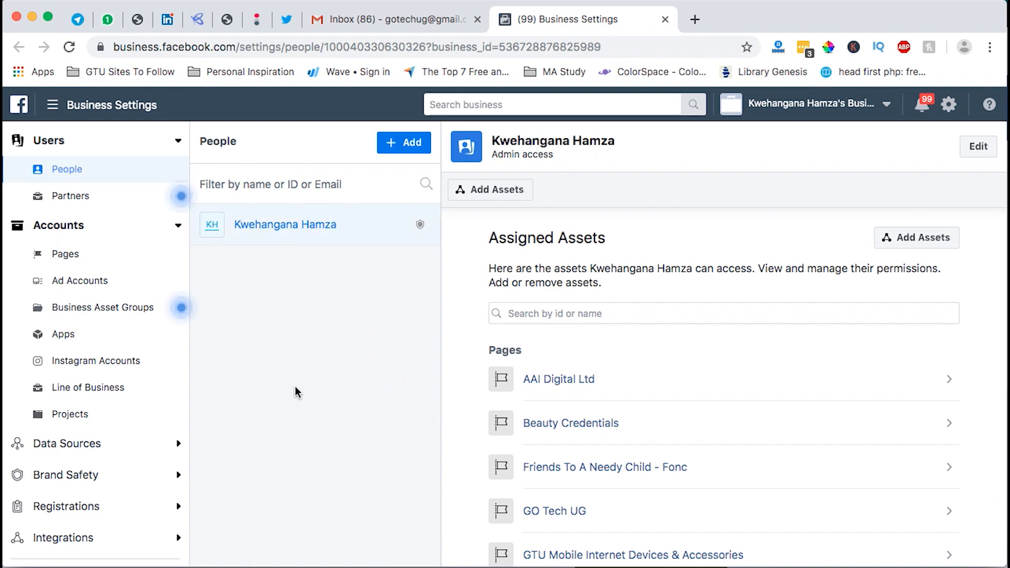
pyautogui.moveTo(406, 322)
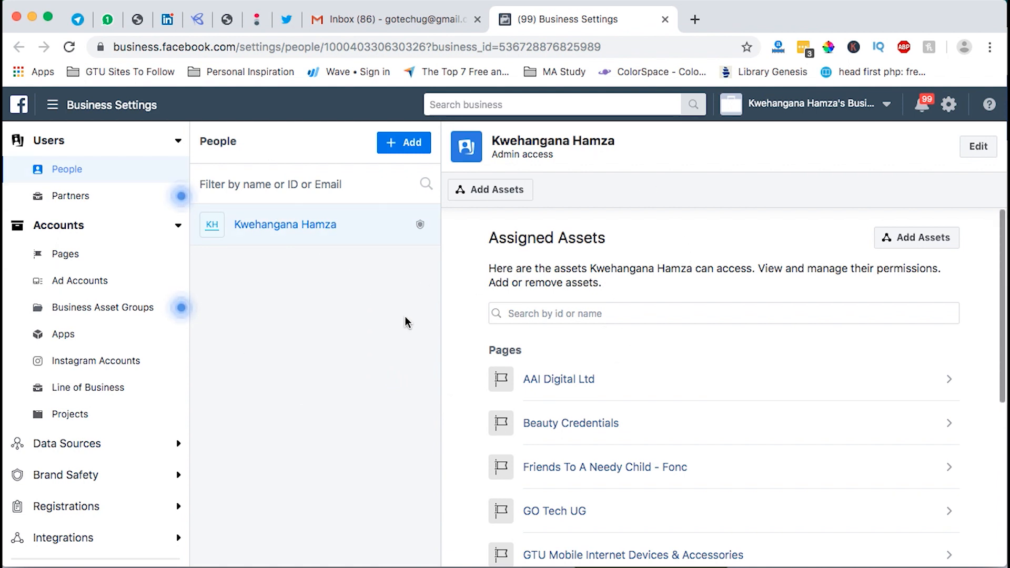
pyautogui.scroll(-3)
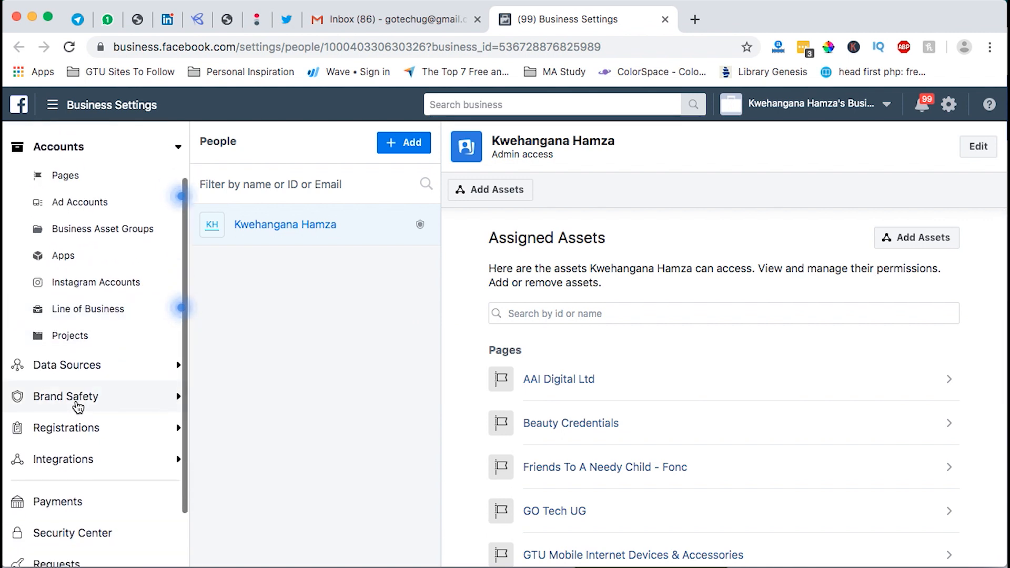
pyautogui.click(69, 396)
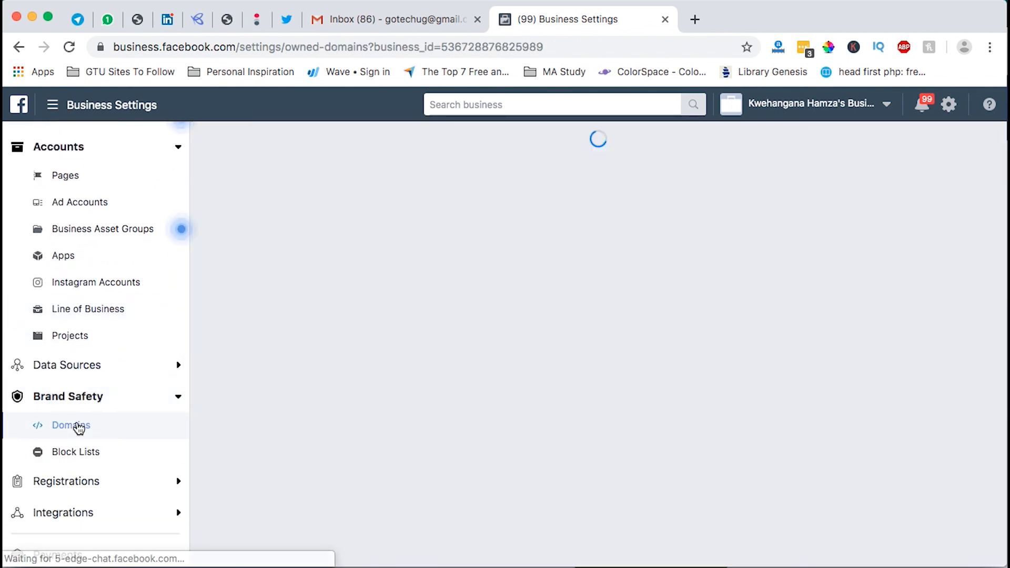
pyautogui.click(71, 425)
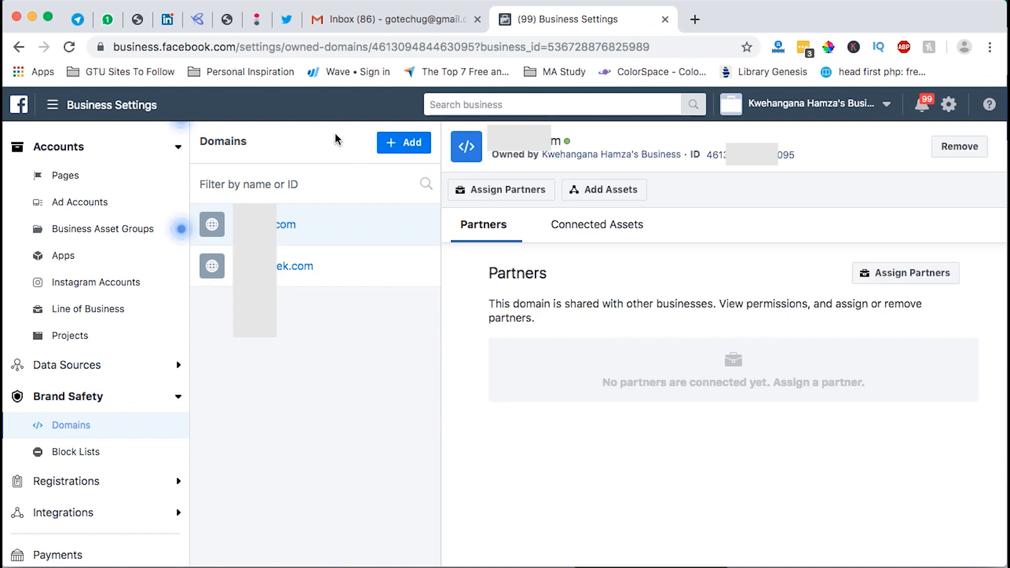
pyautogui.moveTo(414, 163)
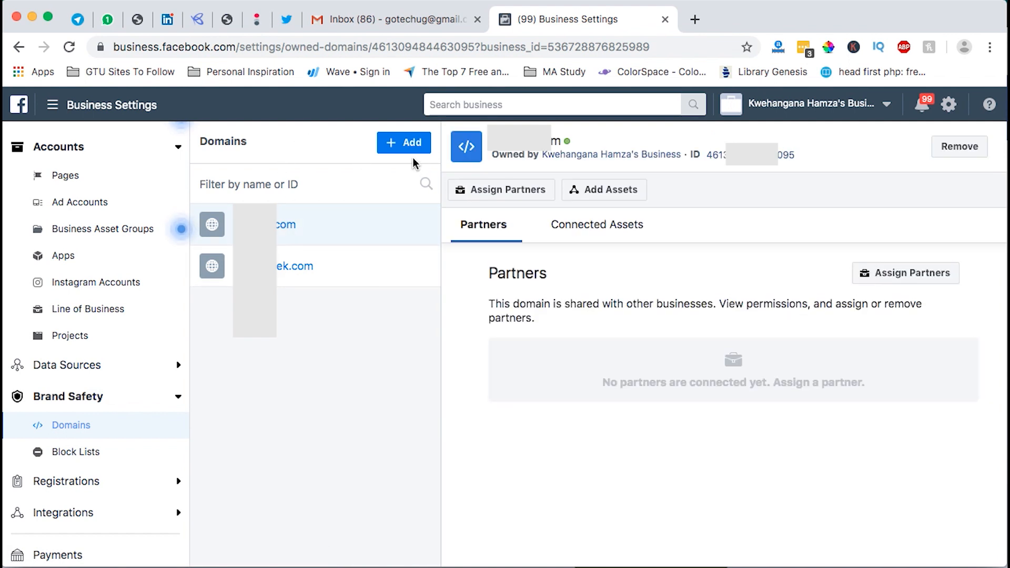
# - Add the domain gotechug.com to the business
pyautogui.click(403, 142)
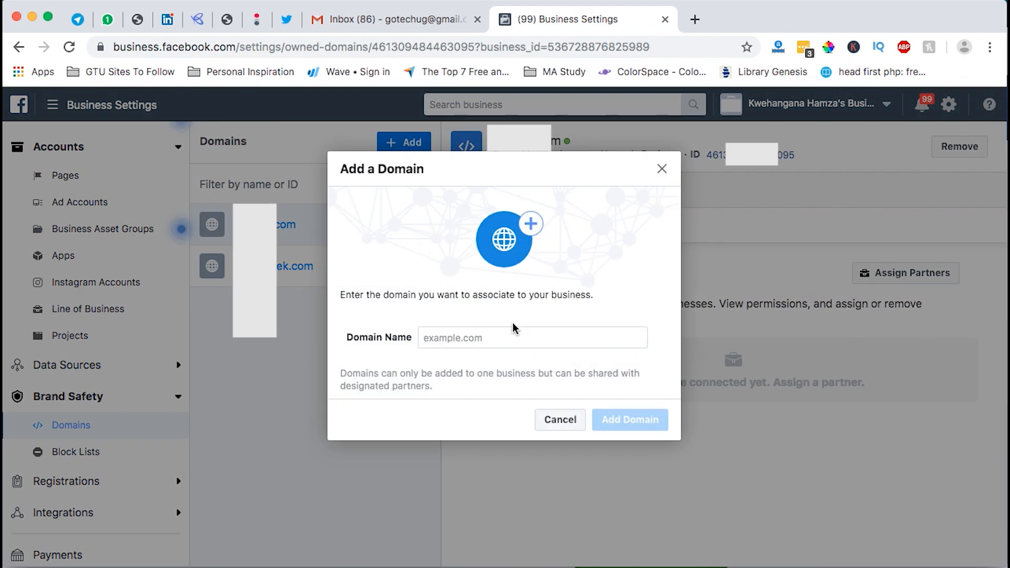
pyautogui.write('gotech')
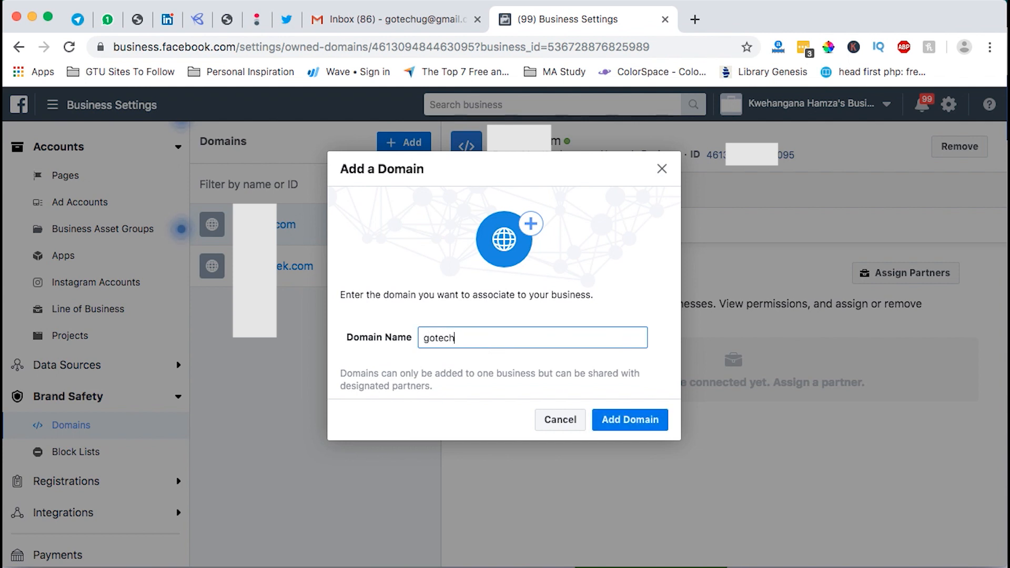
pyautogui.write('ug.com')
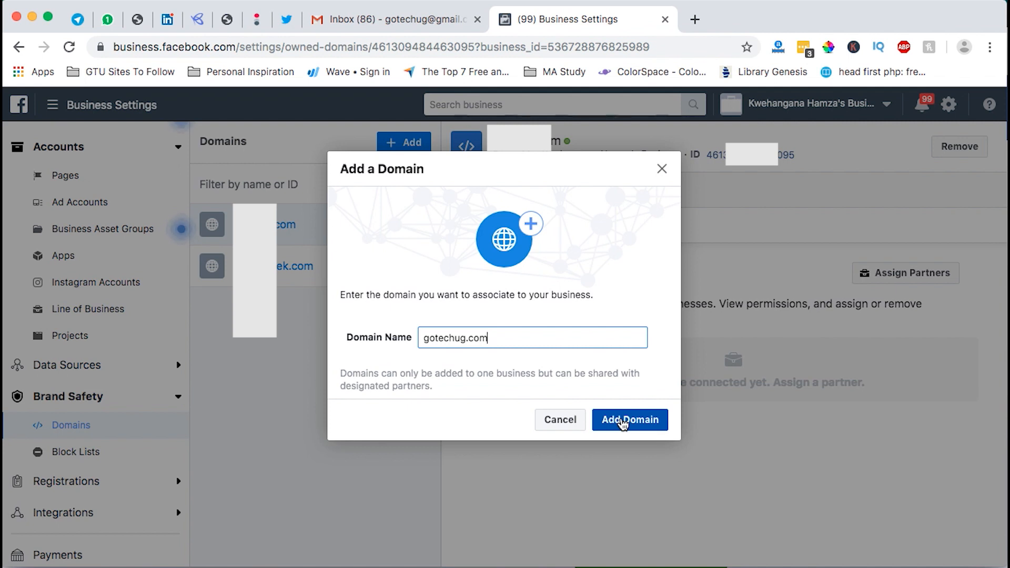
pyautogui.click(629, 419)
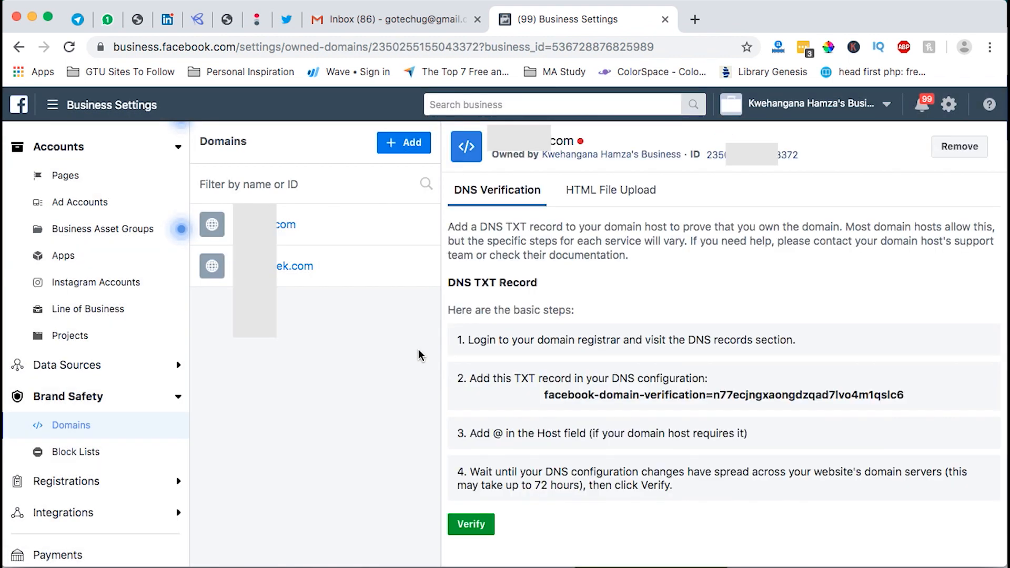
pyautogui.moveTo(660, 284)
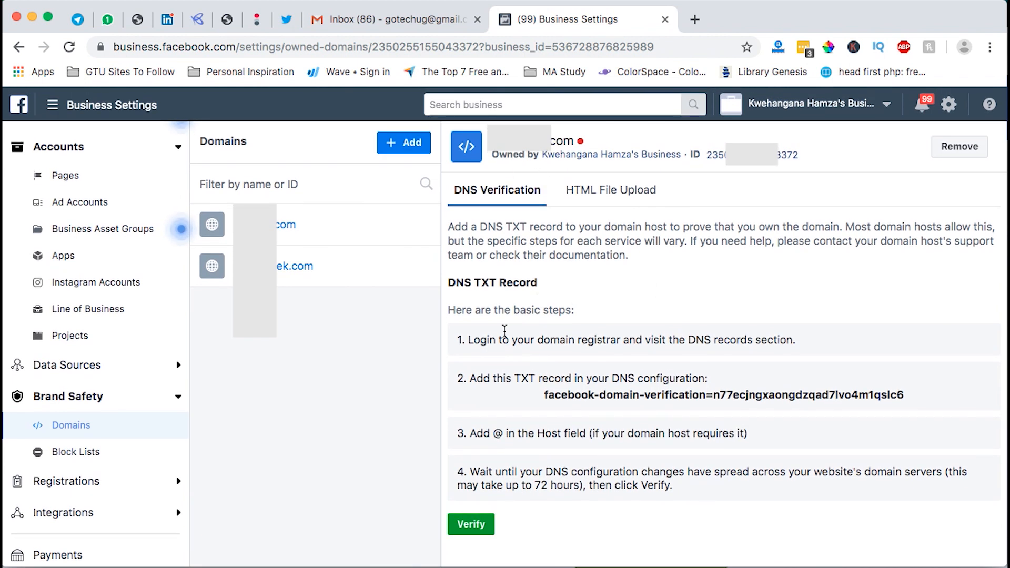
pyautogui.moveTo(521, 367)
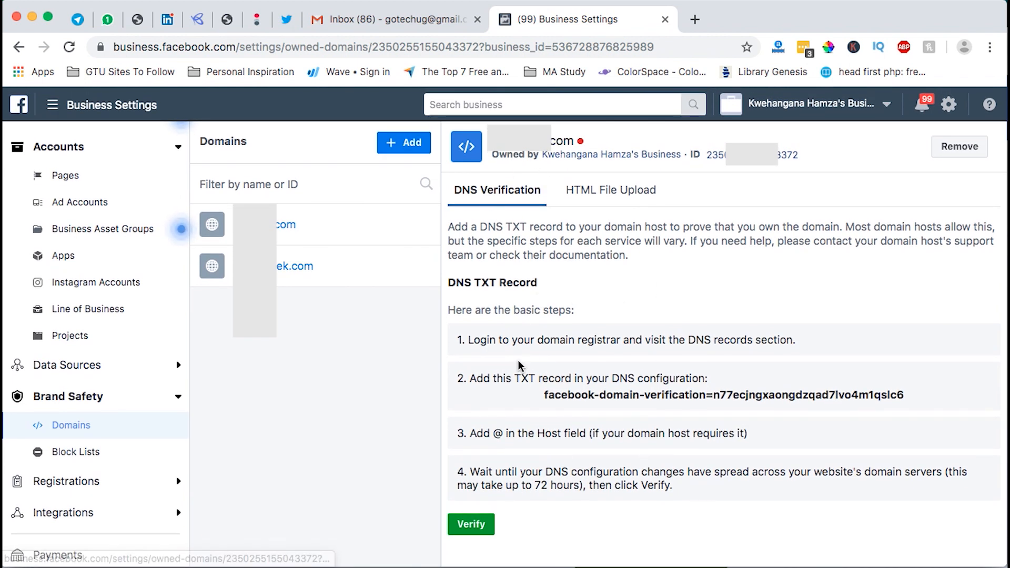
pyautogui.moveTo(536, 379)
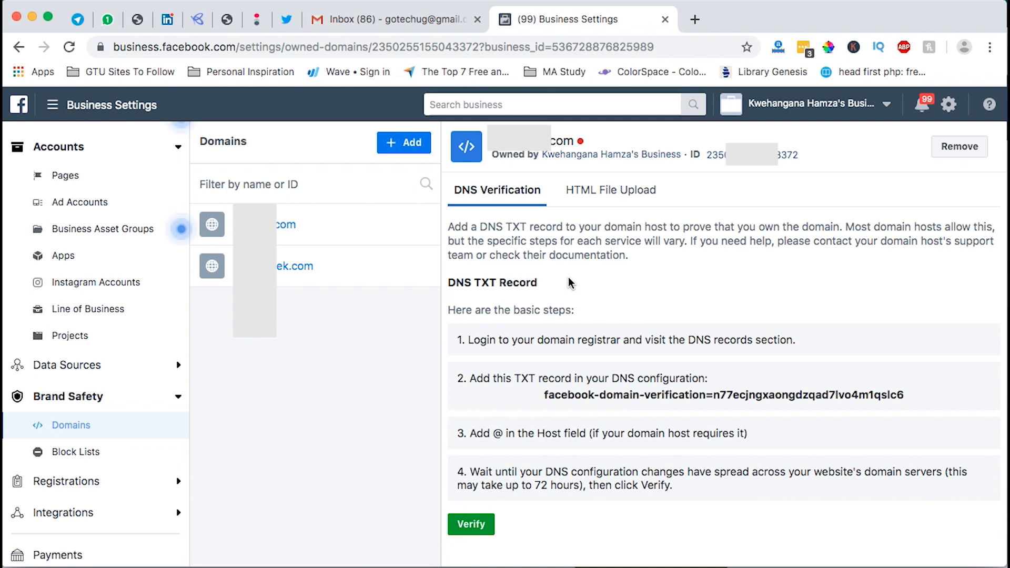
pyautogui.moveTo(551, 368)
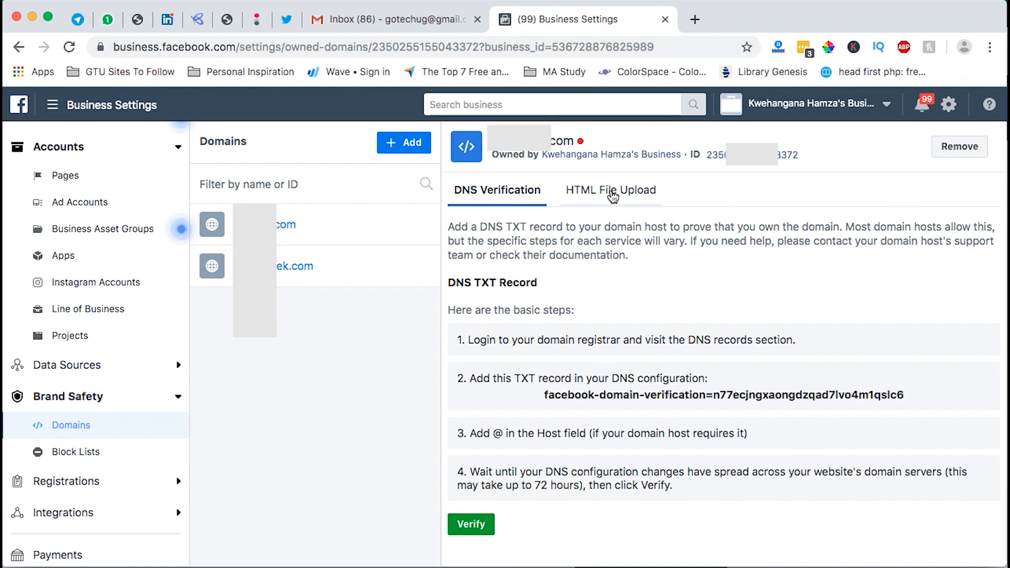
# - Download the HTML verification file from the HTML File Upload verification option
pyautogui.click(609, 190)
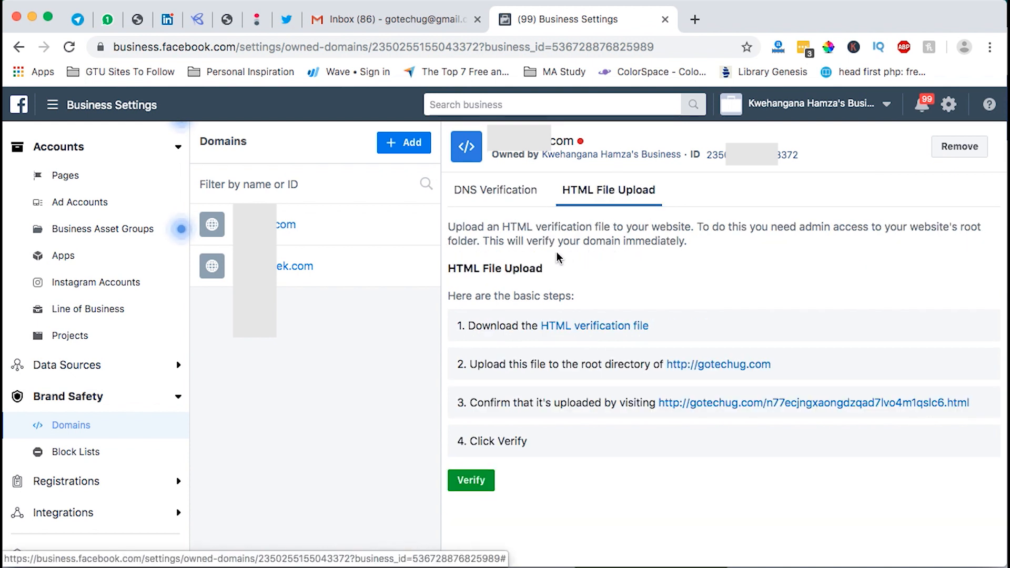
pyautogui.moveTo(576, 405)
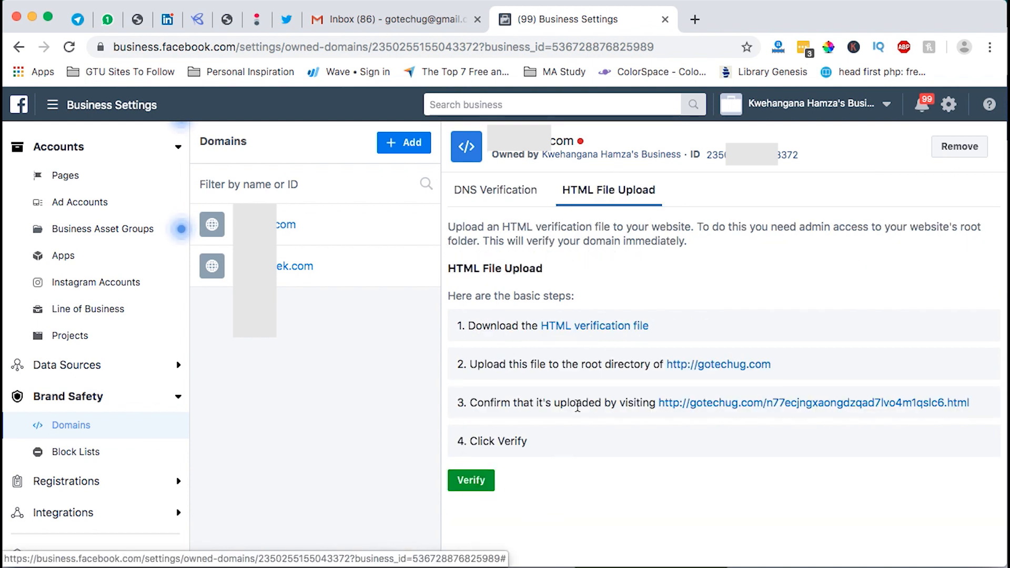
pyautogui.moveTo(662, 285)
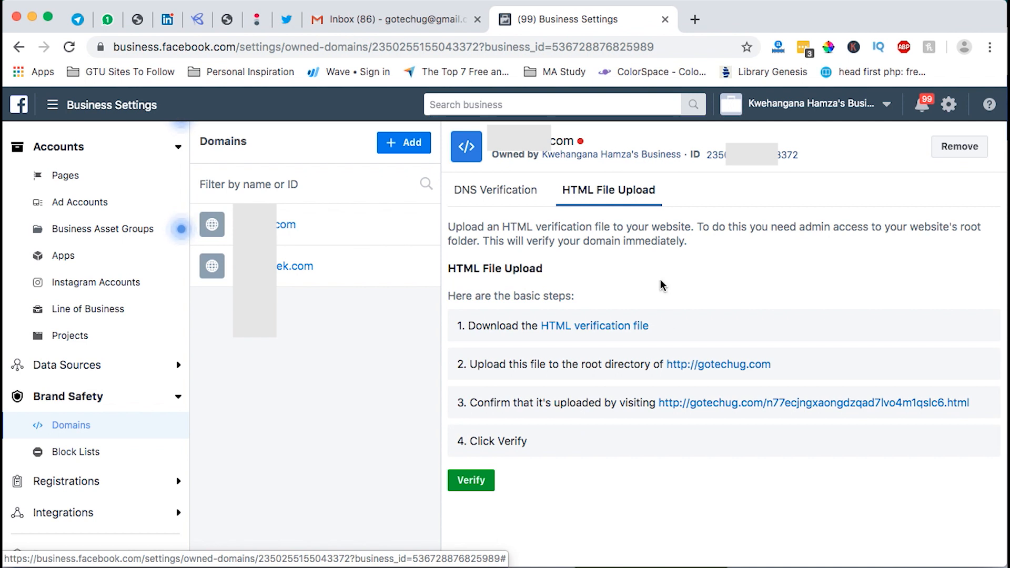
pyautogui.click(593, 325)
pyautogui.write('gotechug.com/cpanel')
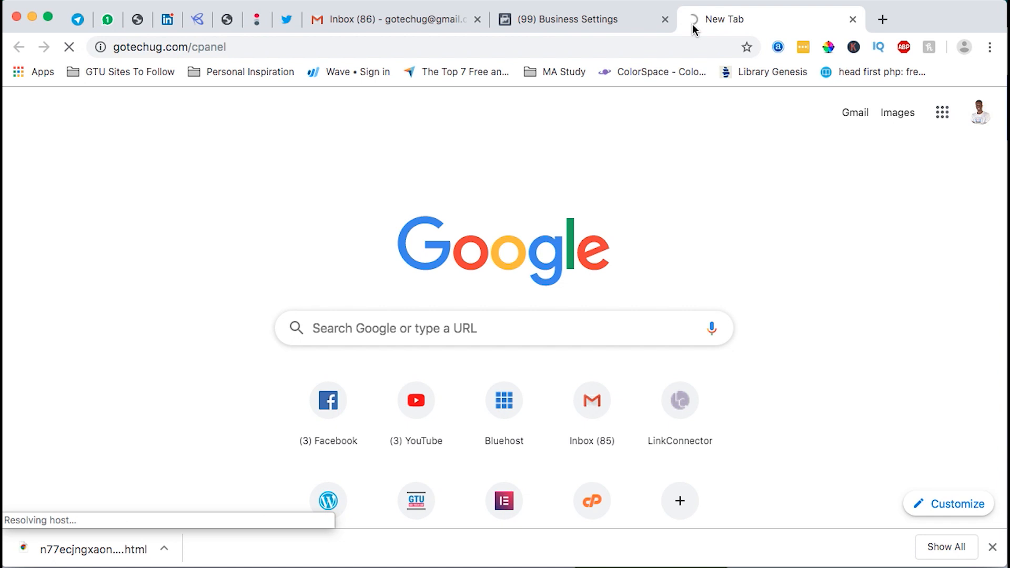
pyautogui.moveTo(558, 177)
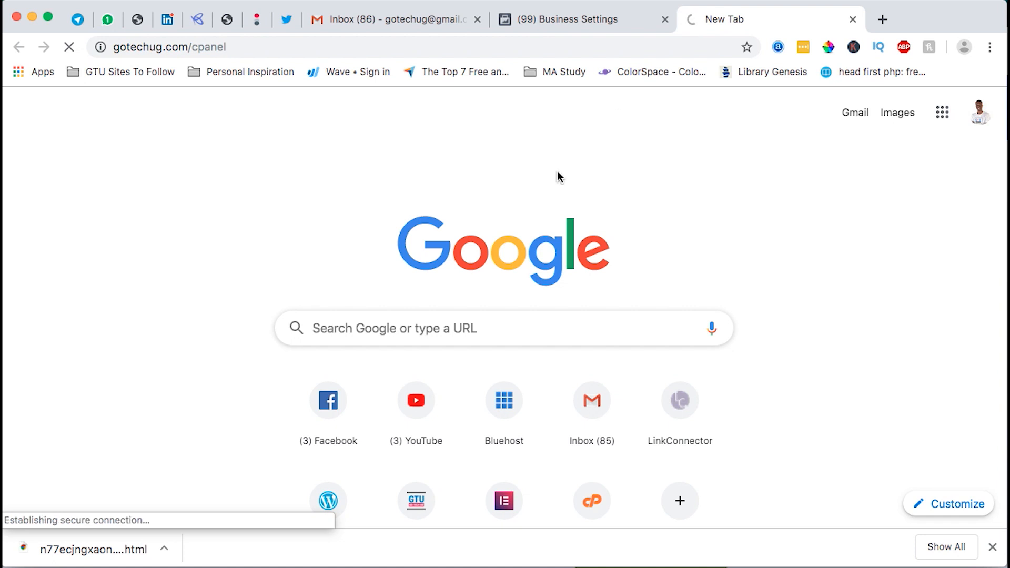
# - Log in to cPanel and open Upload for the gotechug.com folder in File Manager
pyautogui.click(504, 369)
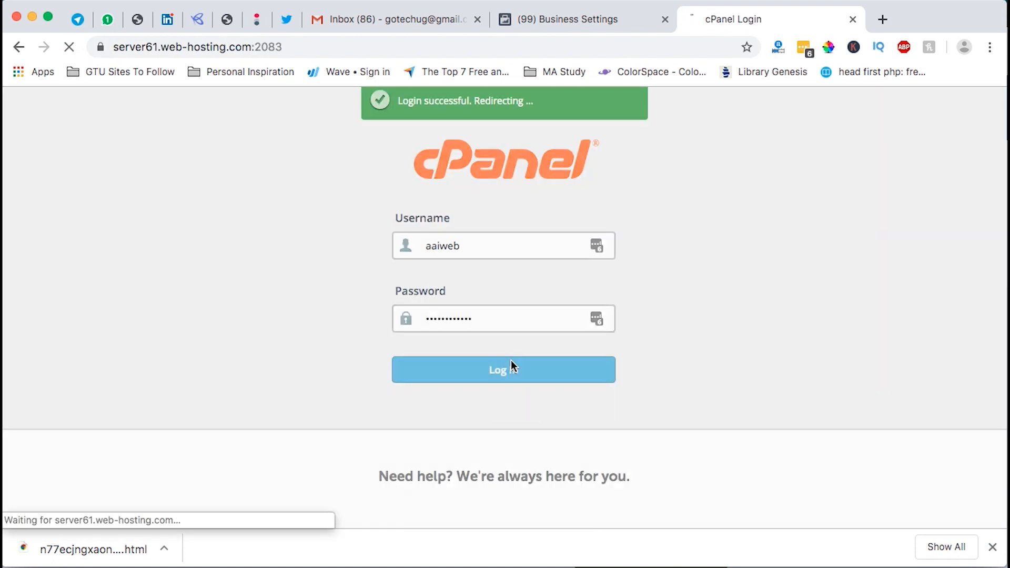
pyautogui.click(503, 369)
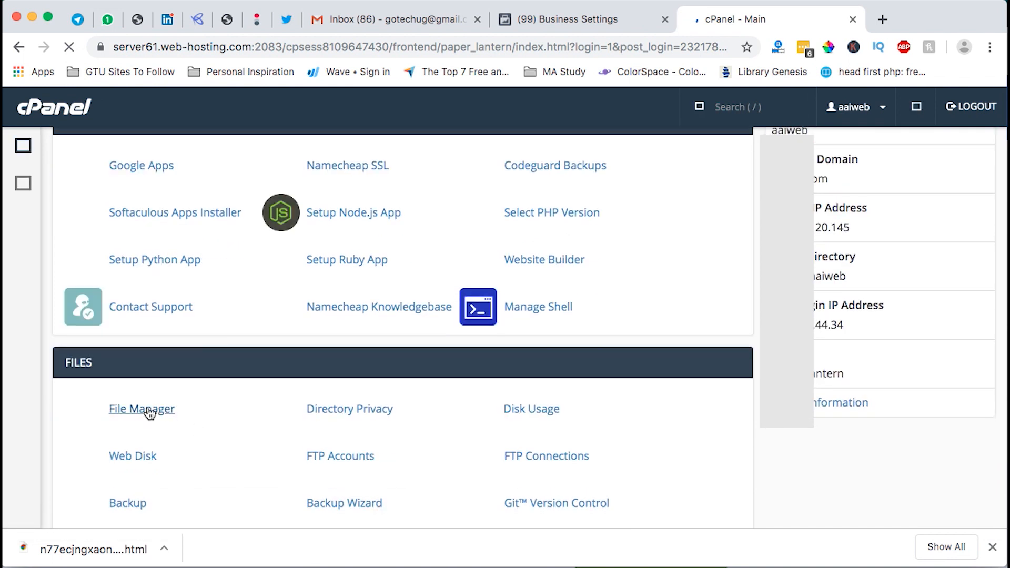
pyautogui.click(140, 408)
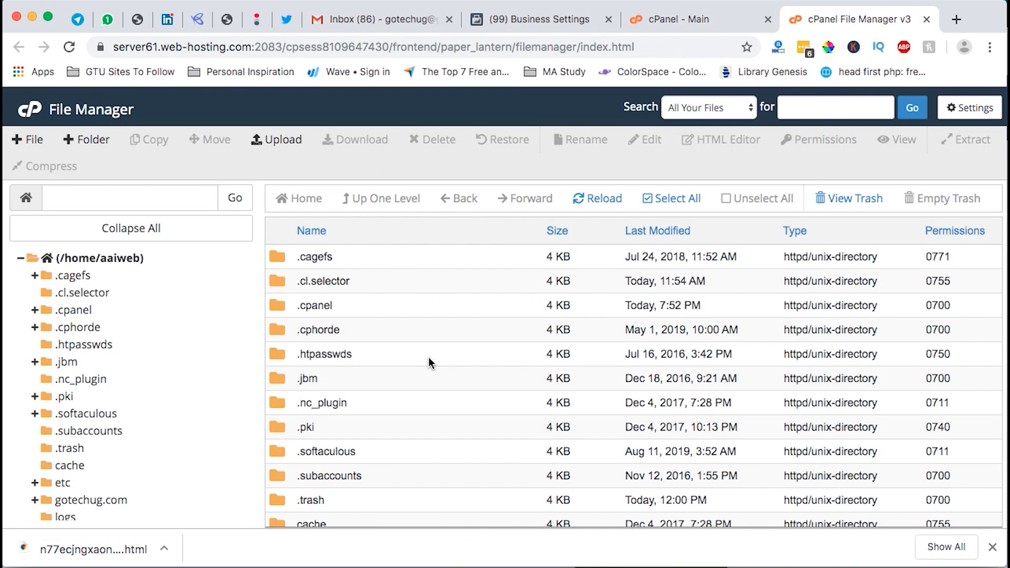
pyautogui.scroll(-3)
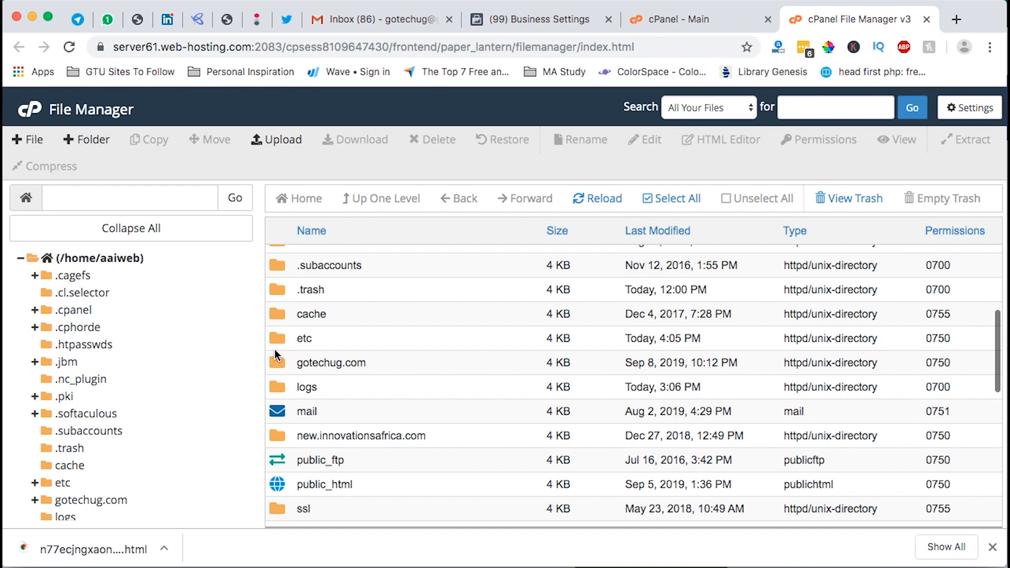
pyautogui.doubleClick(331, 362)
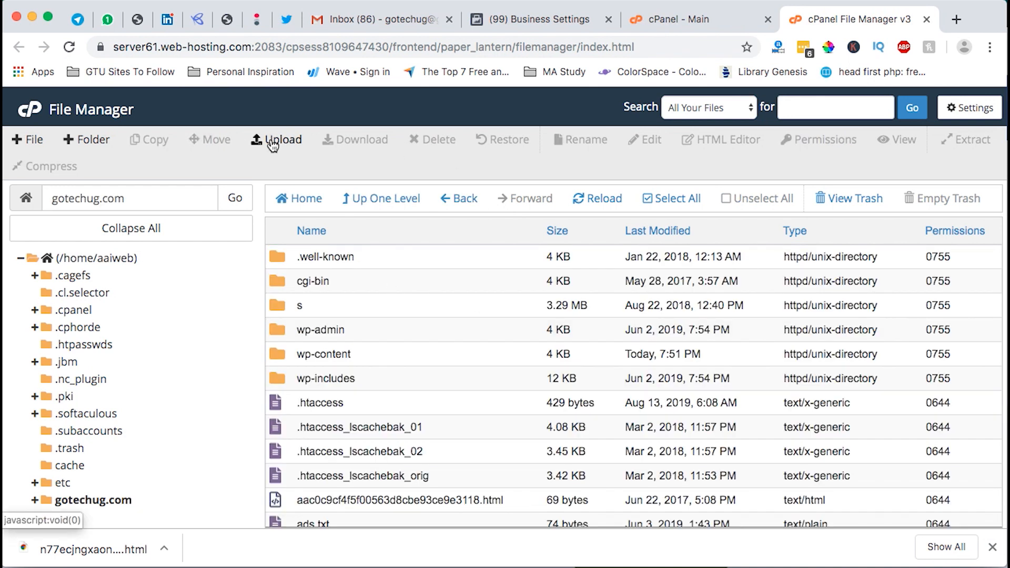
pyautogui.click(276, 140)
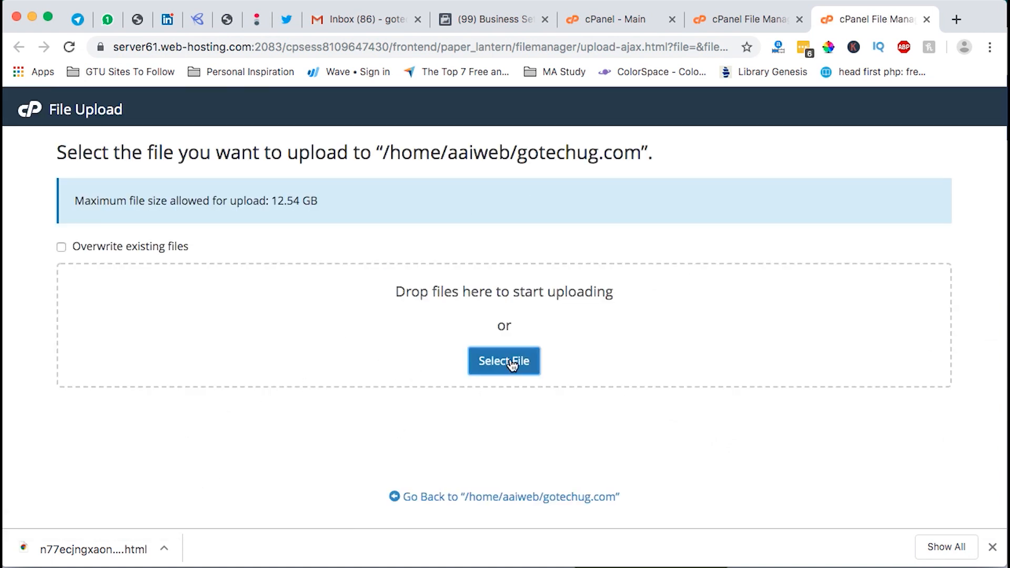
# - Upload the verification .html file from Downloads into the gotechug.com folder
pyautogui.click(504, 361)
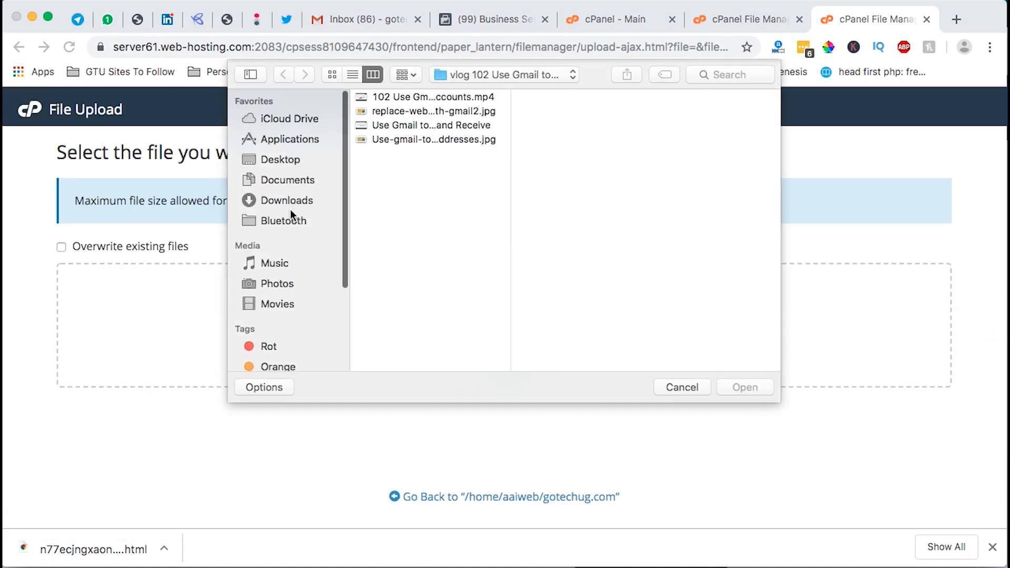
pyautogui.click(287, 200)
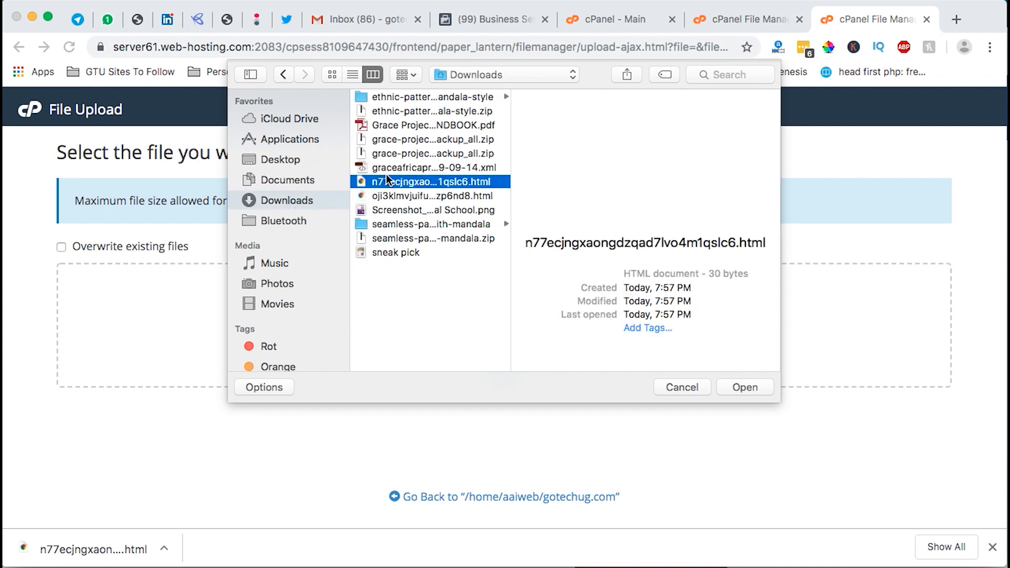
pyautogui.click(744, 387)
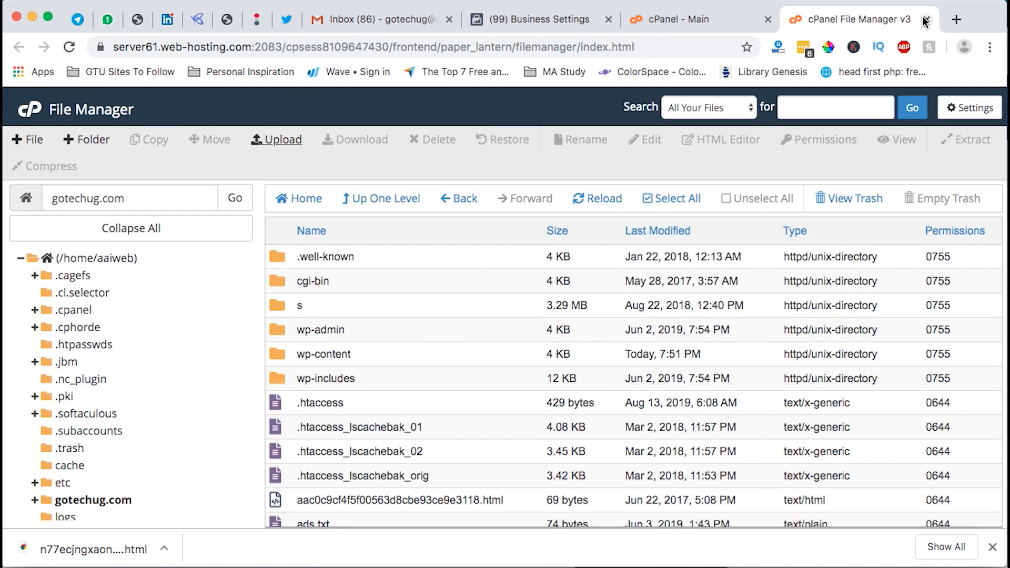
# - Close the File Manager tab and log out of cPanel
pyautogui.click(924, 19)
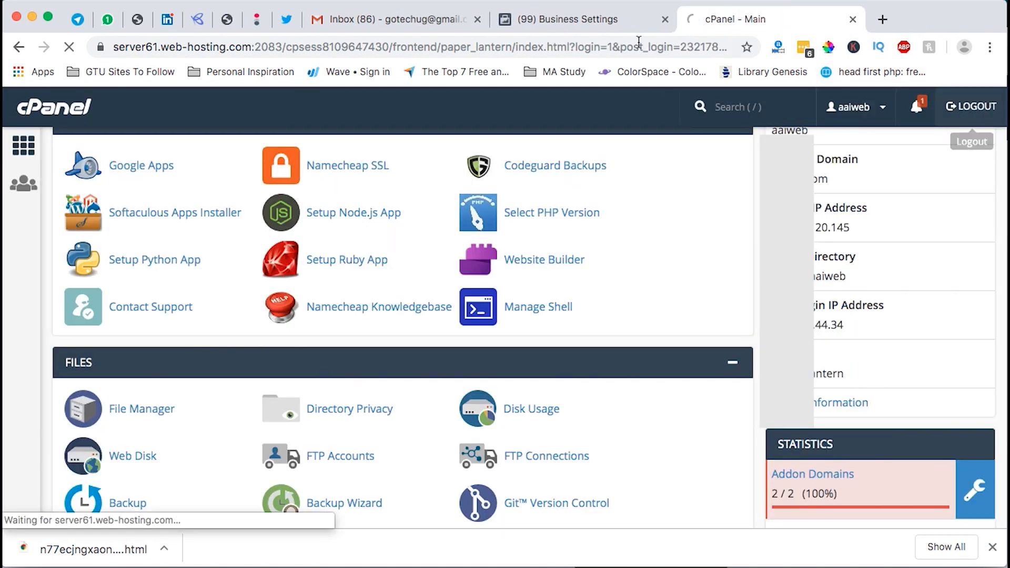
pyautogui.click(571, 19)
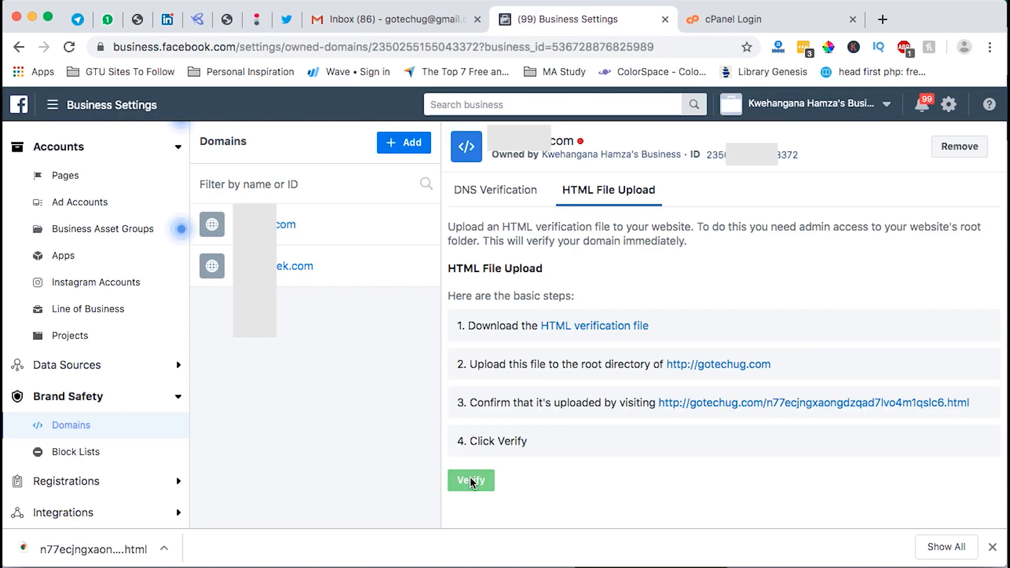
# - Verify gotechug.com and close the domain verified confirmation
pyautogui.click(471, 480)
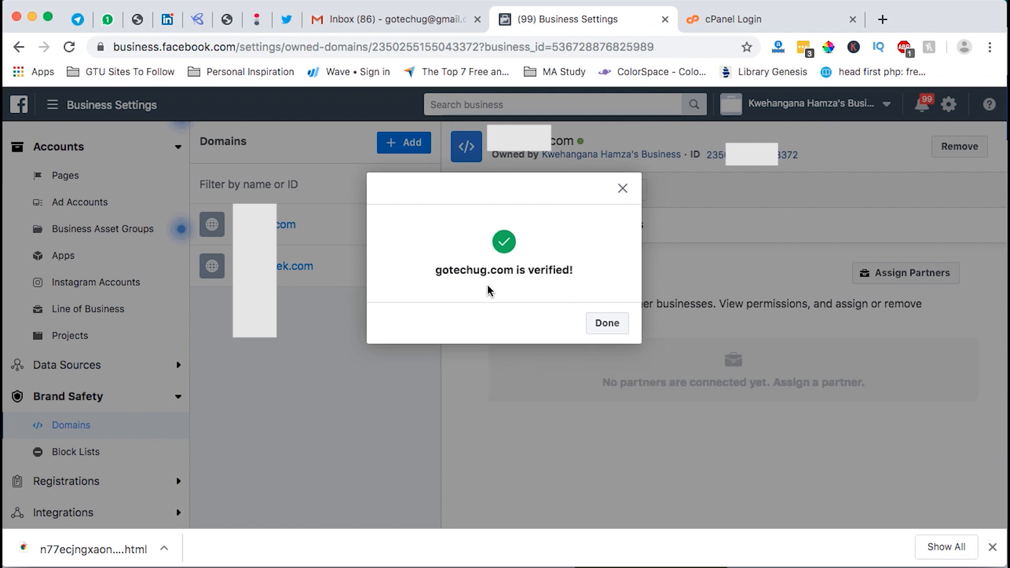
pyautogui.click(605, 323)
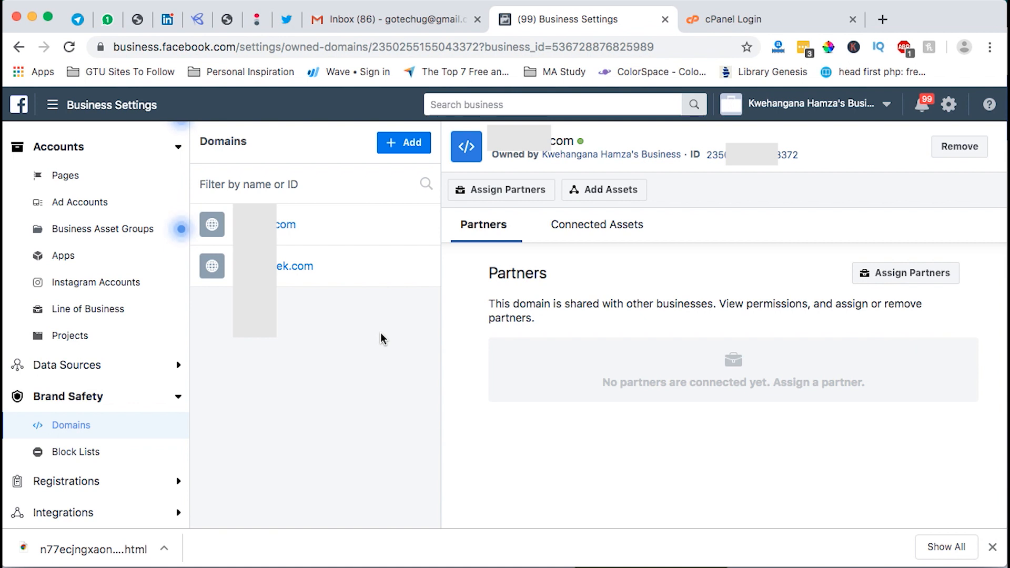
pyautogui.moveTo(603, 190)
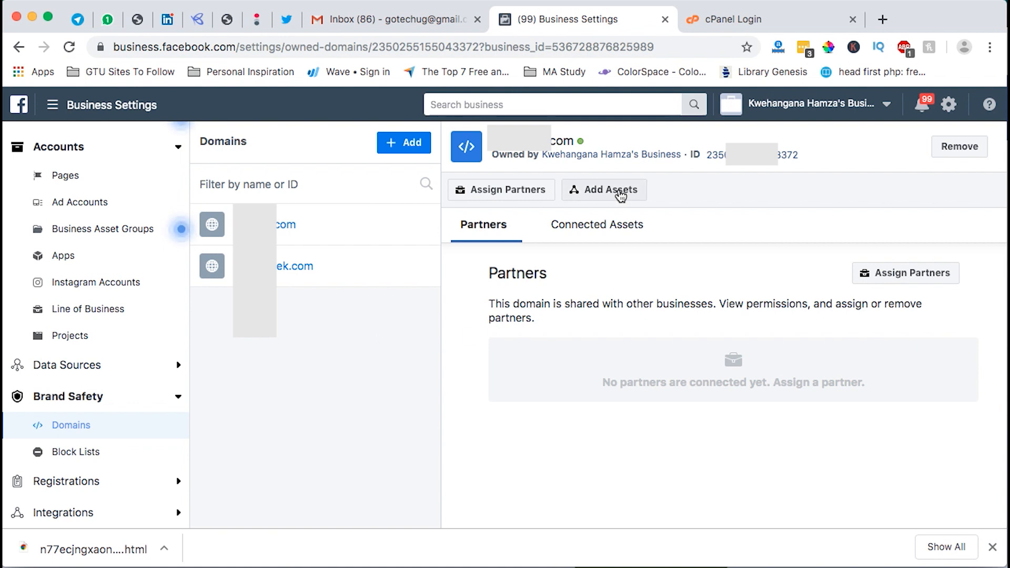
# - Add two Pages as assets of gotechug.com through Add Assets
pyautogui.click(602, 189)
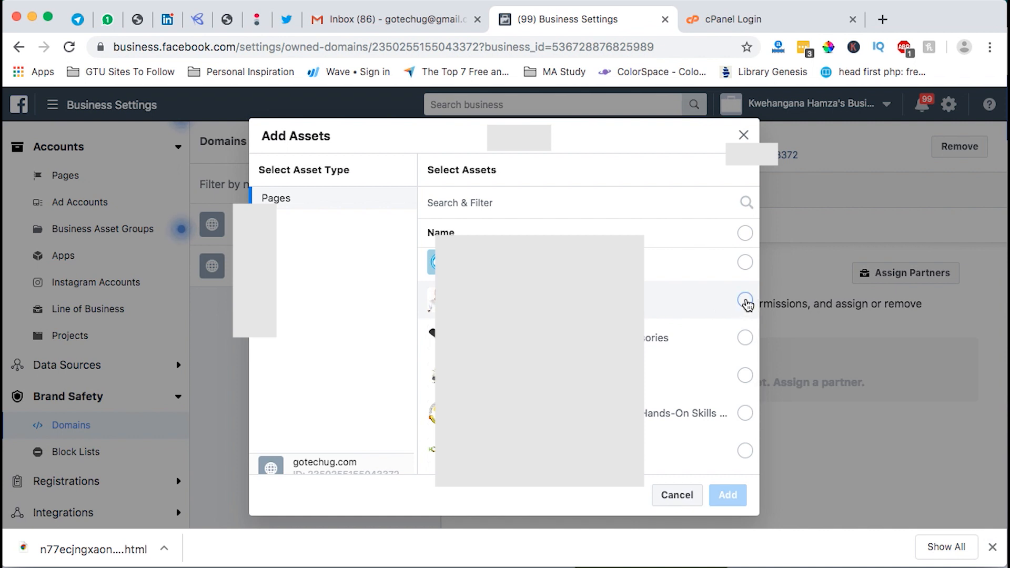
pyautogui.click(745, 303)
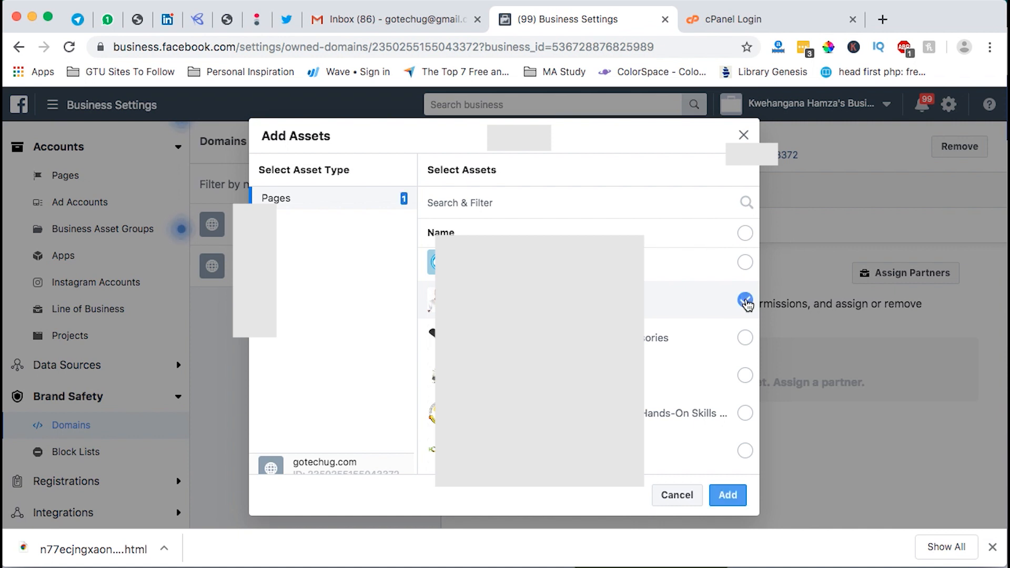
pyautogui.click(746, 301)
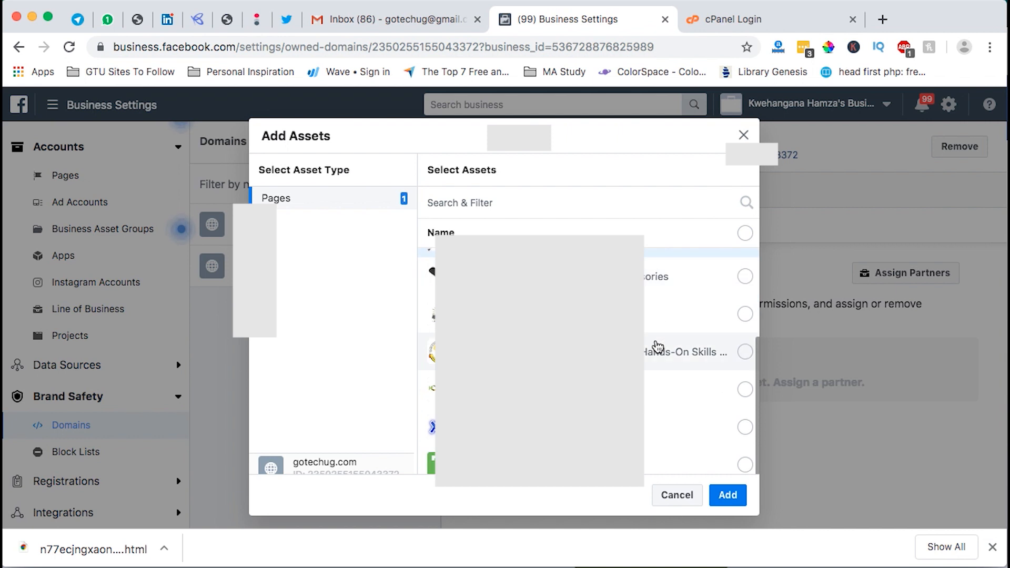
pyautogui.click(745, 352)
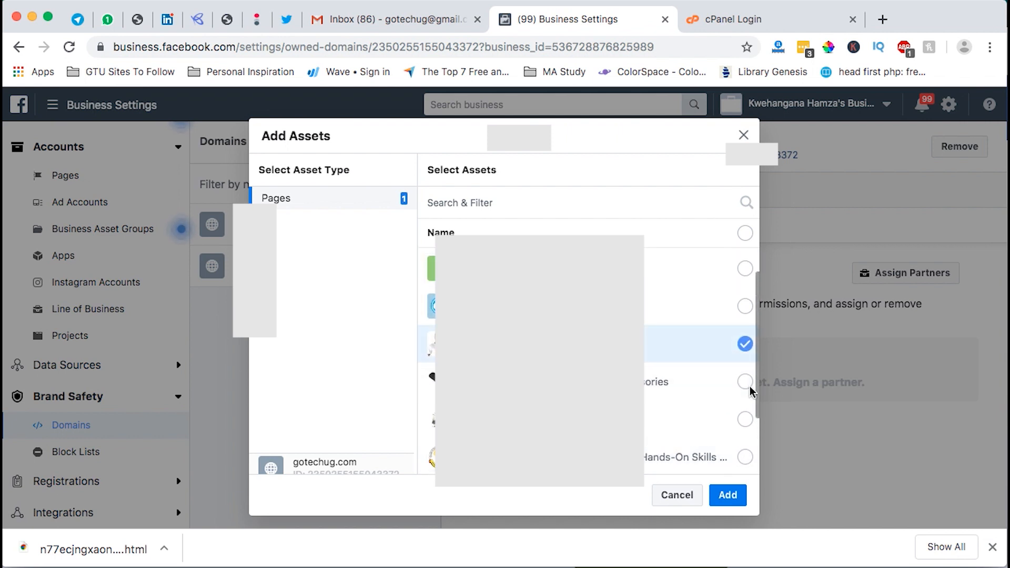
pyautogui.click(745, 381)
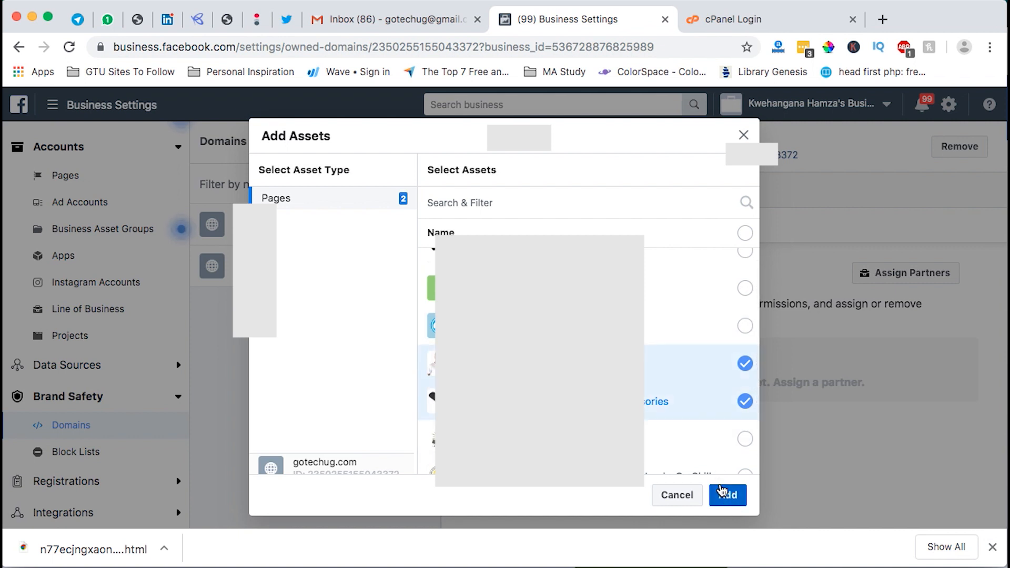
pyautogui.click(727, 494)
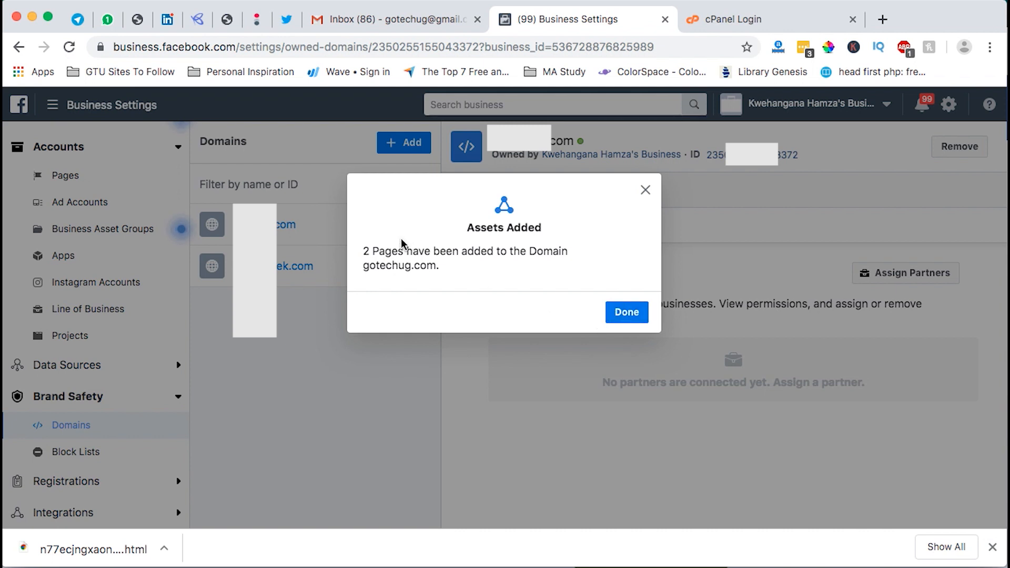
# - Dismiss the Assets Added message to view both connected Pages
pyautogui.click(625, 312)
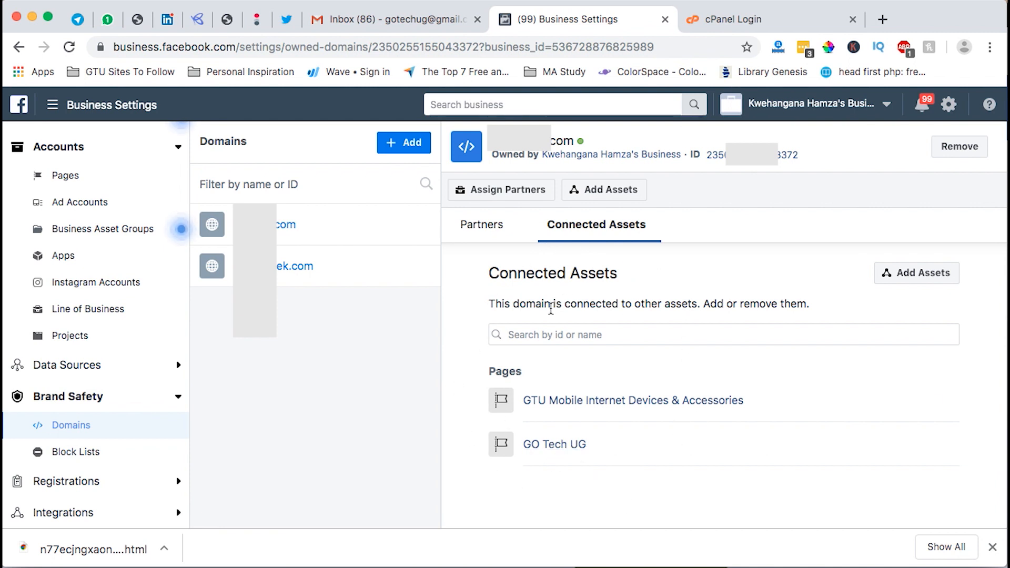
pyautogui.moveTo(34, 441)
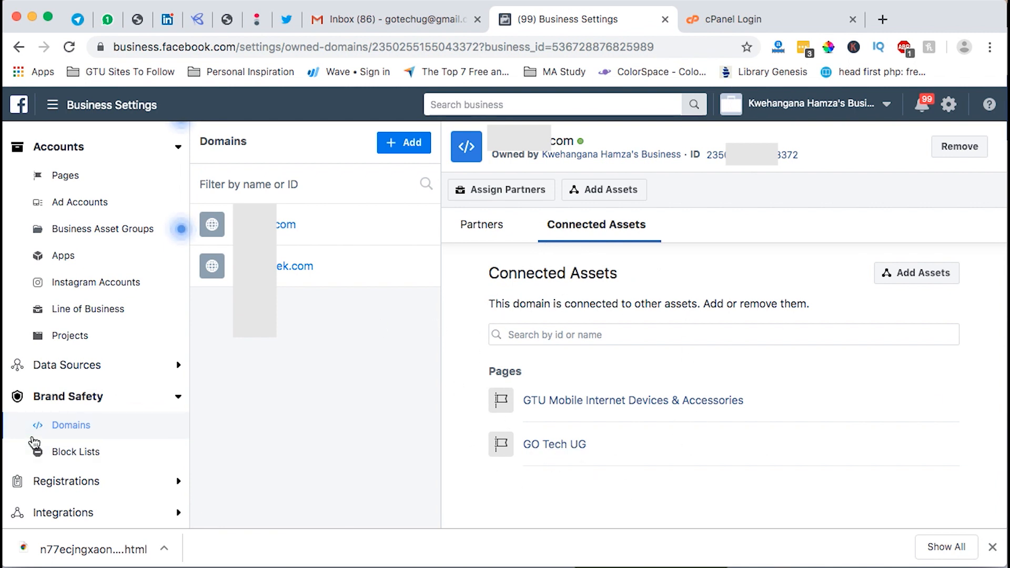
pyautogui.moveTo(73, 437)
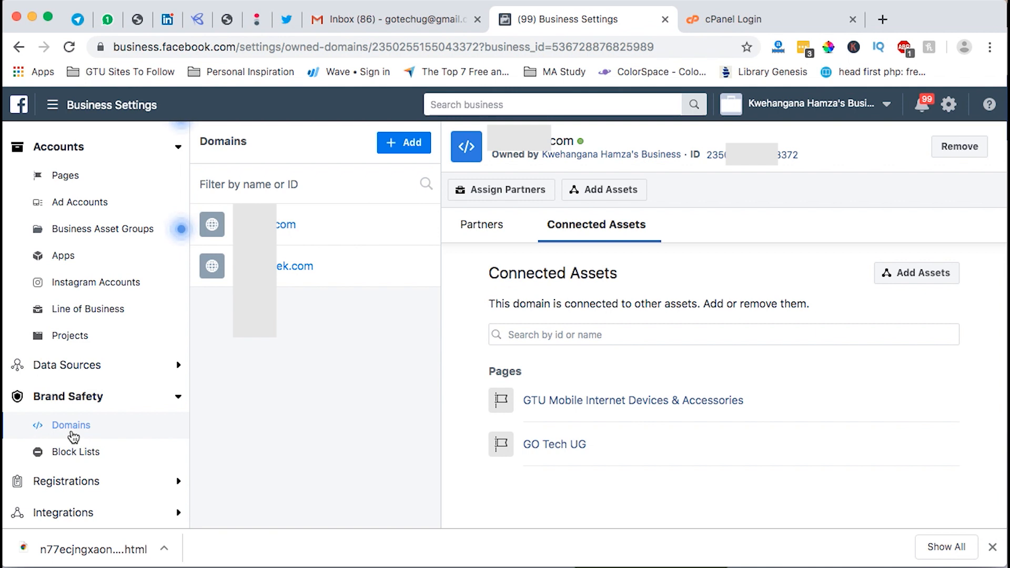
pyautogui.moveTo(93, 92)
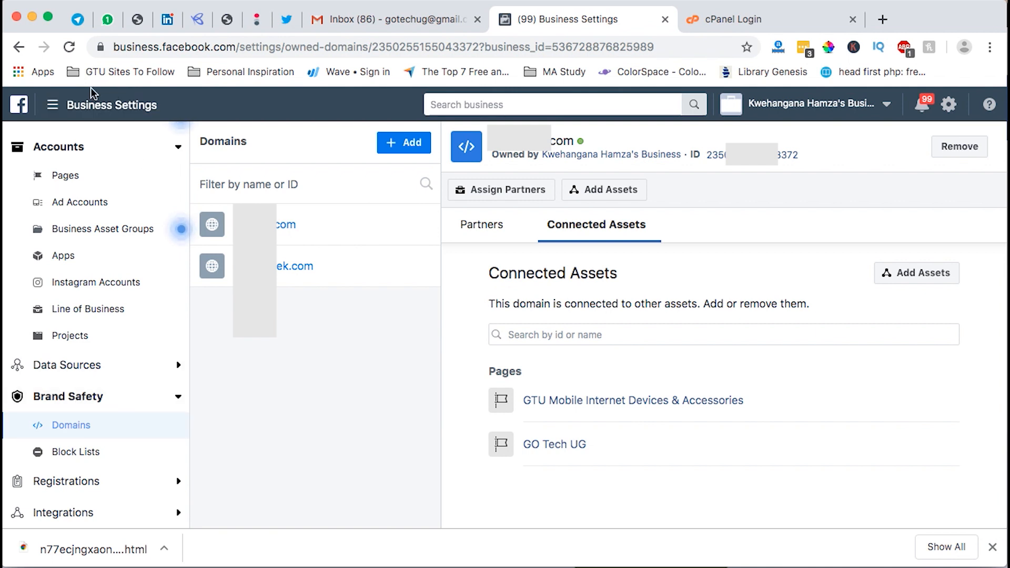
# - Reload Business Settings and check gotechug.com's Connected Assets for both Pages
pyautogui.click(69, 46)
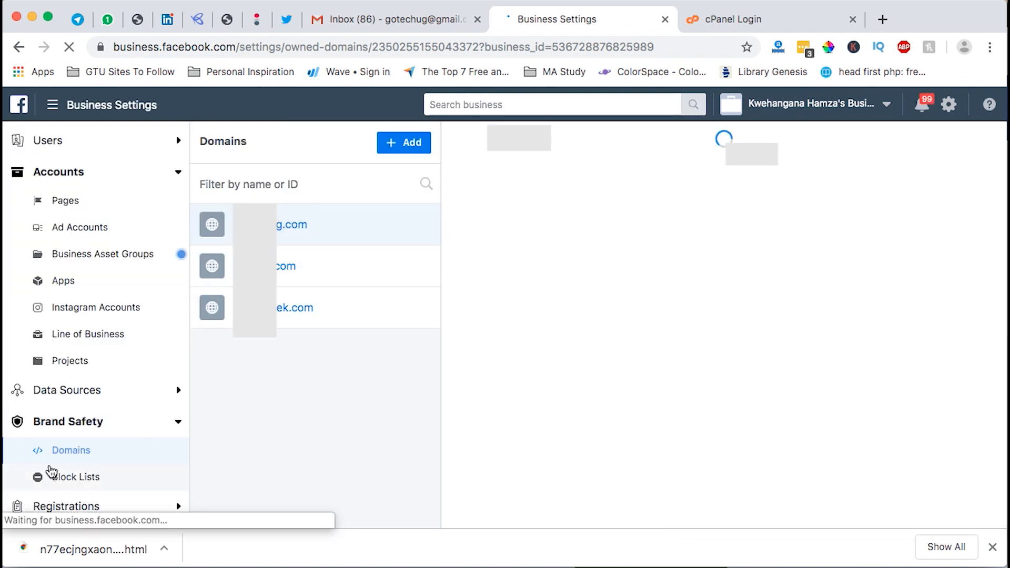
pyautogui.click(290, 224)
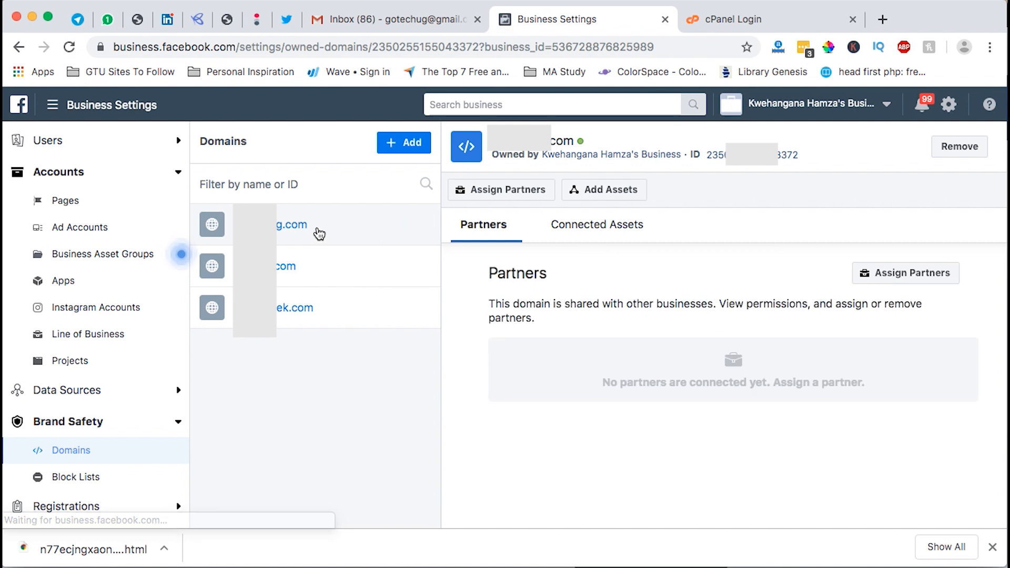
pyautogui.click(596, 224)
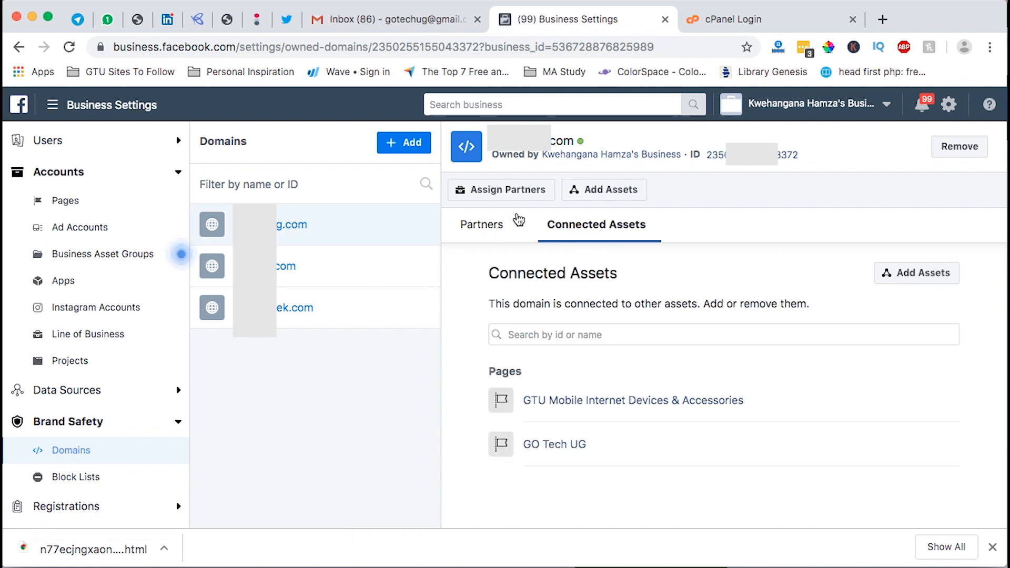
pyautogui.moveTo(505, 384)
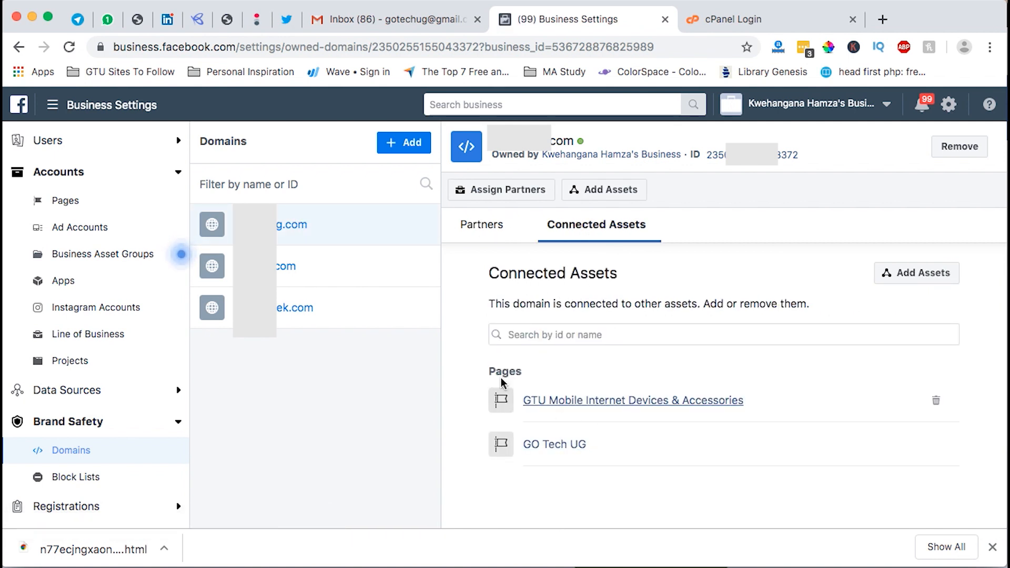
pyautogui.moveTo(348, 227)
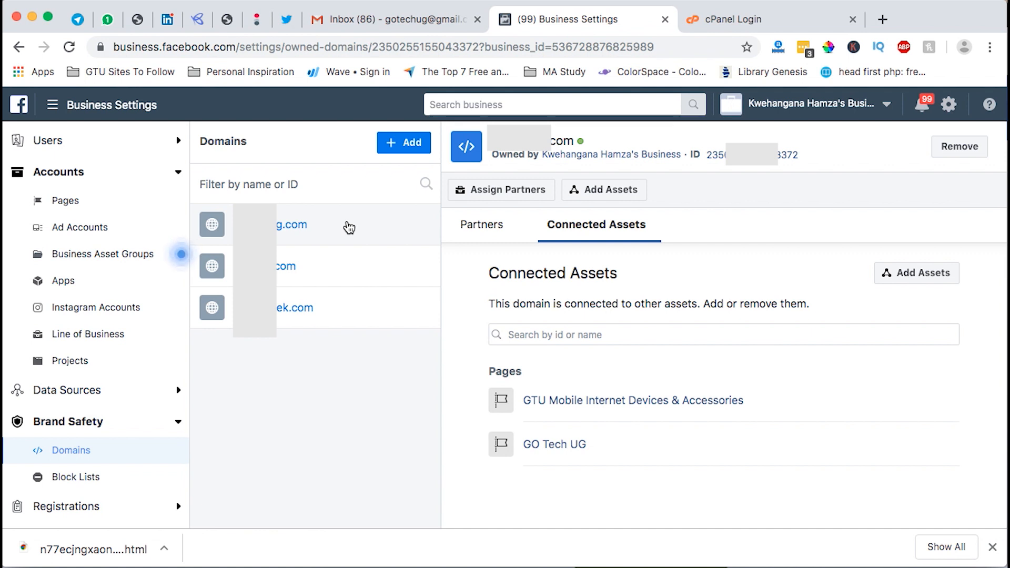
pyautogui.moveTo(573, 253)
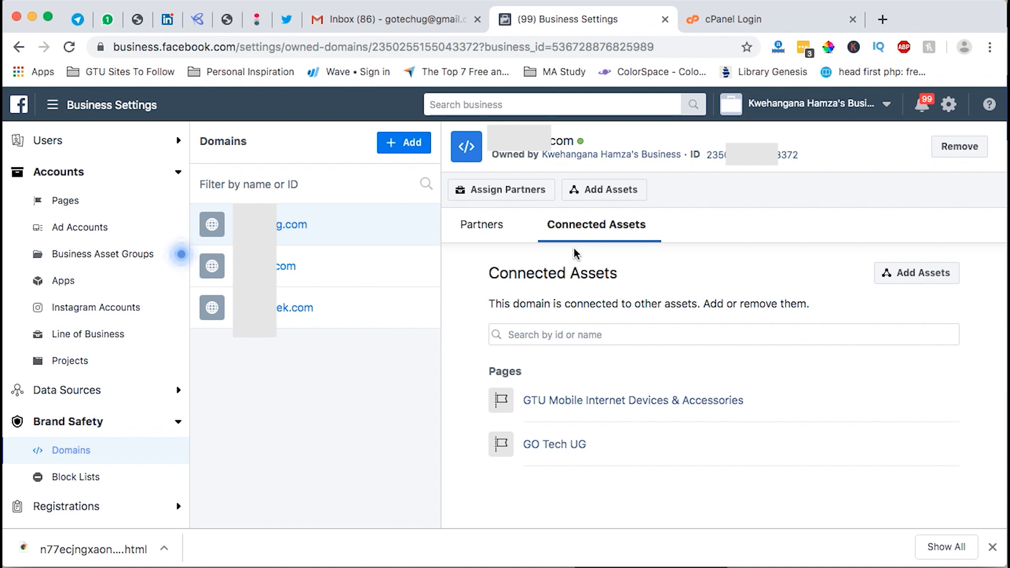
pyautogui.moveTo(622, 233)
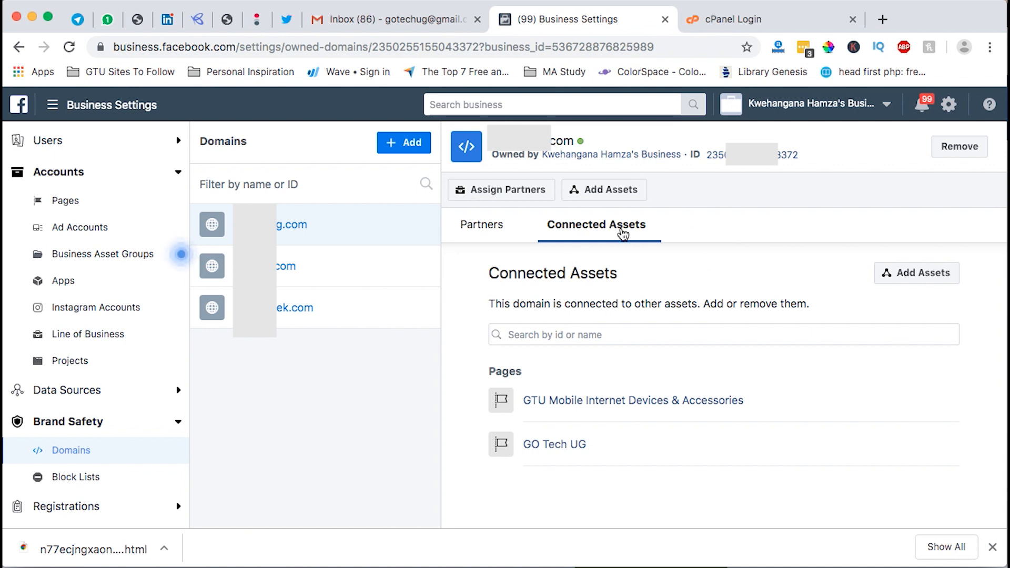
pyautogui.moveTo(367, 453)
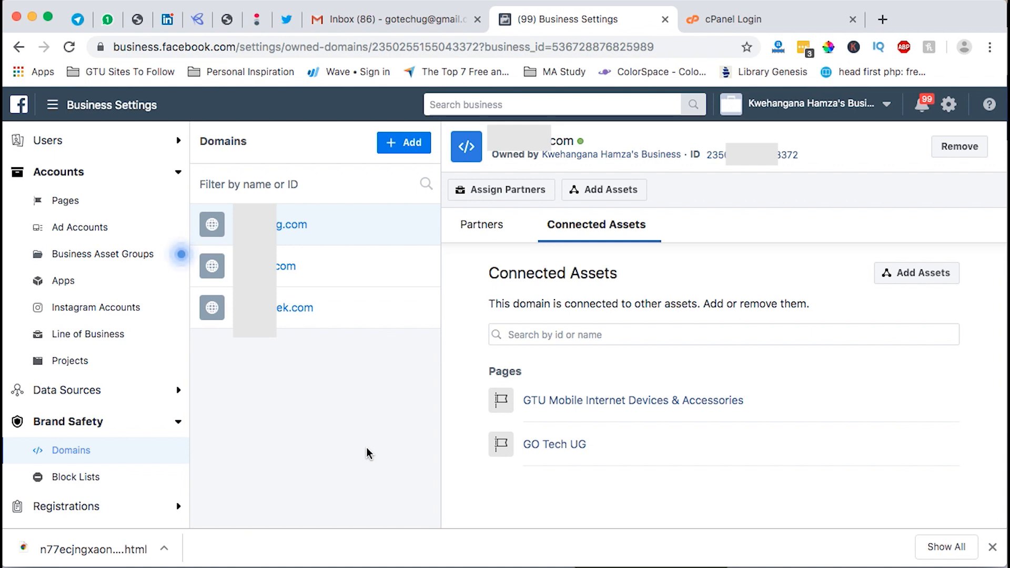